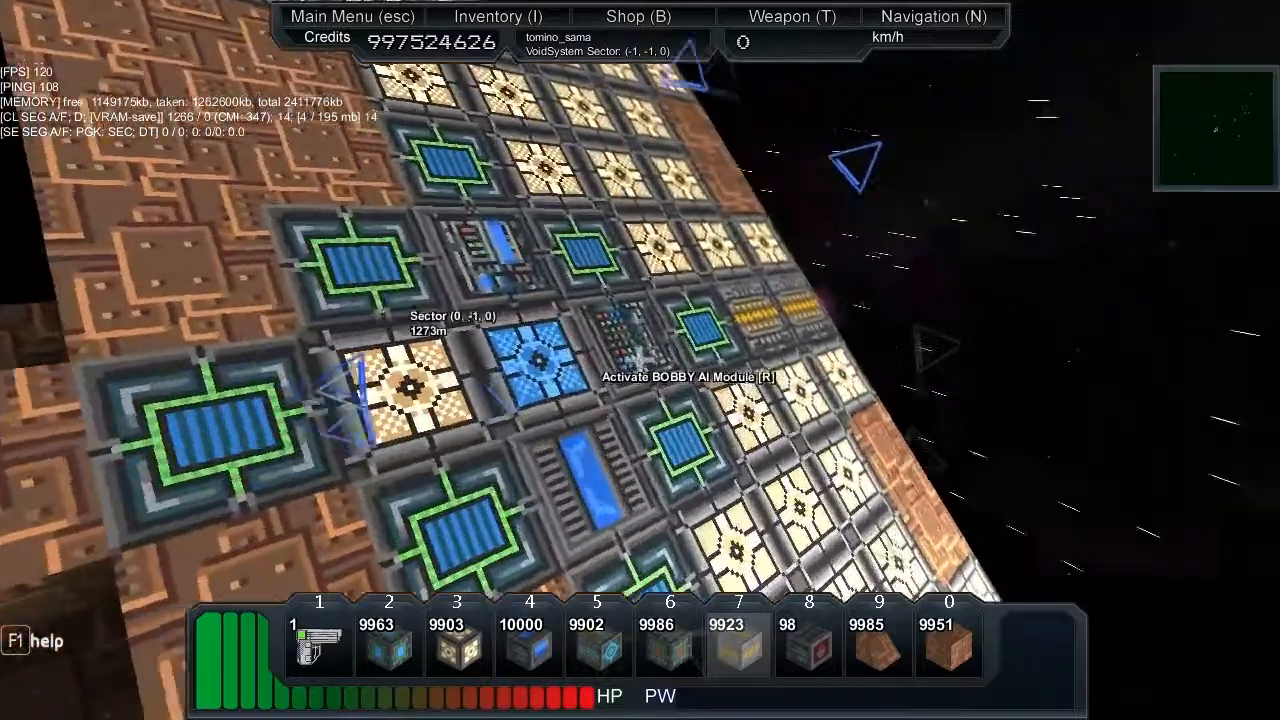
Activate the docked drone's AI, aiming at the selected Ship target, in AI Config.
key(r)
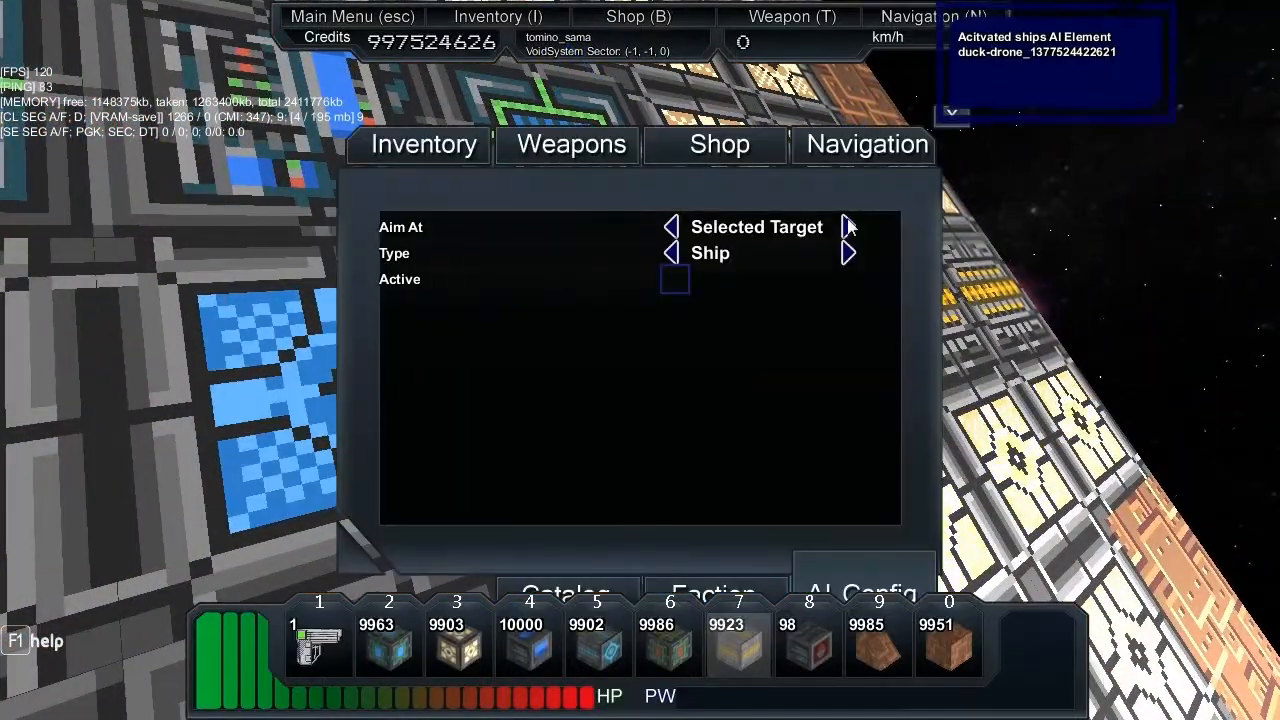
click(674, 279)
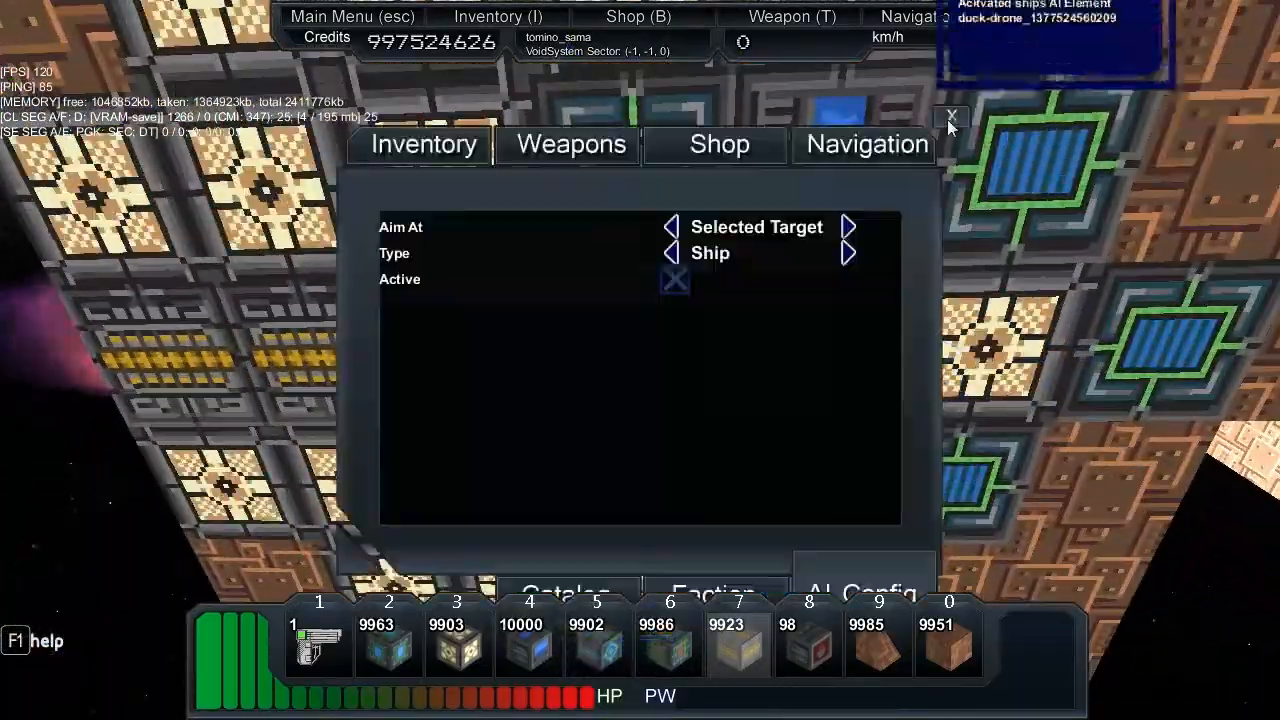
click(950, 116)
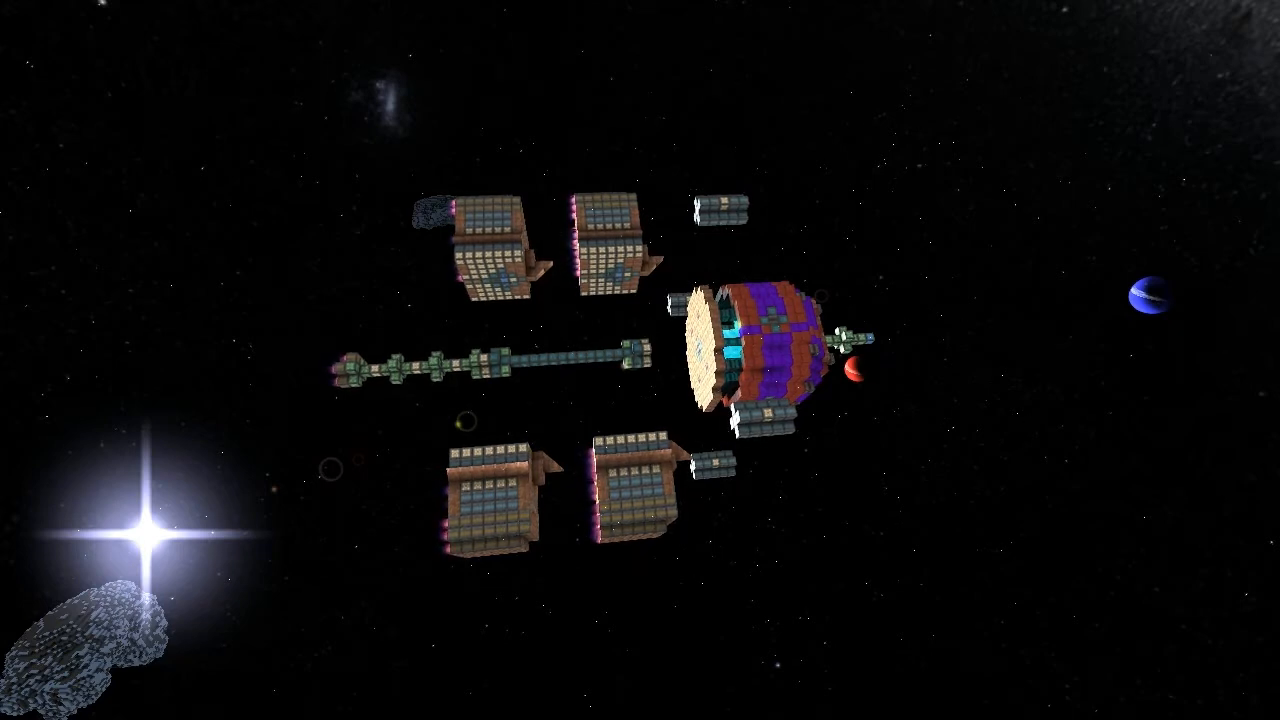
key(Tab)
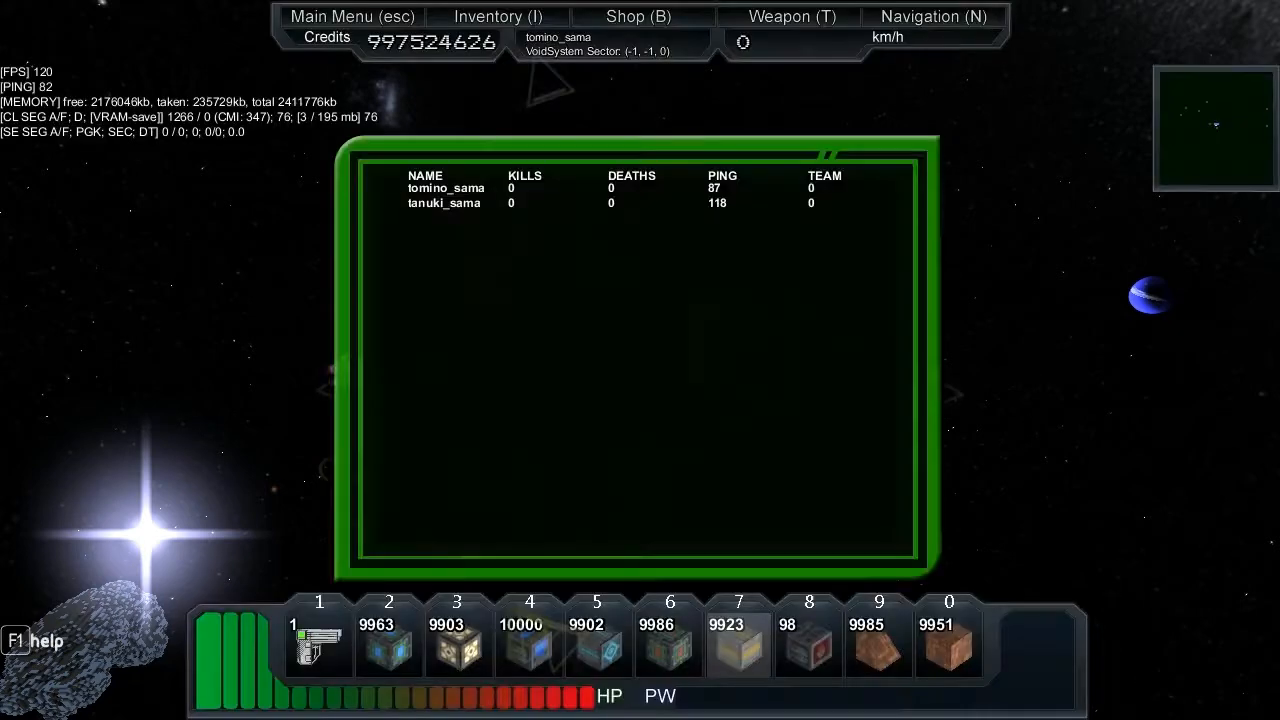
key(Tab)
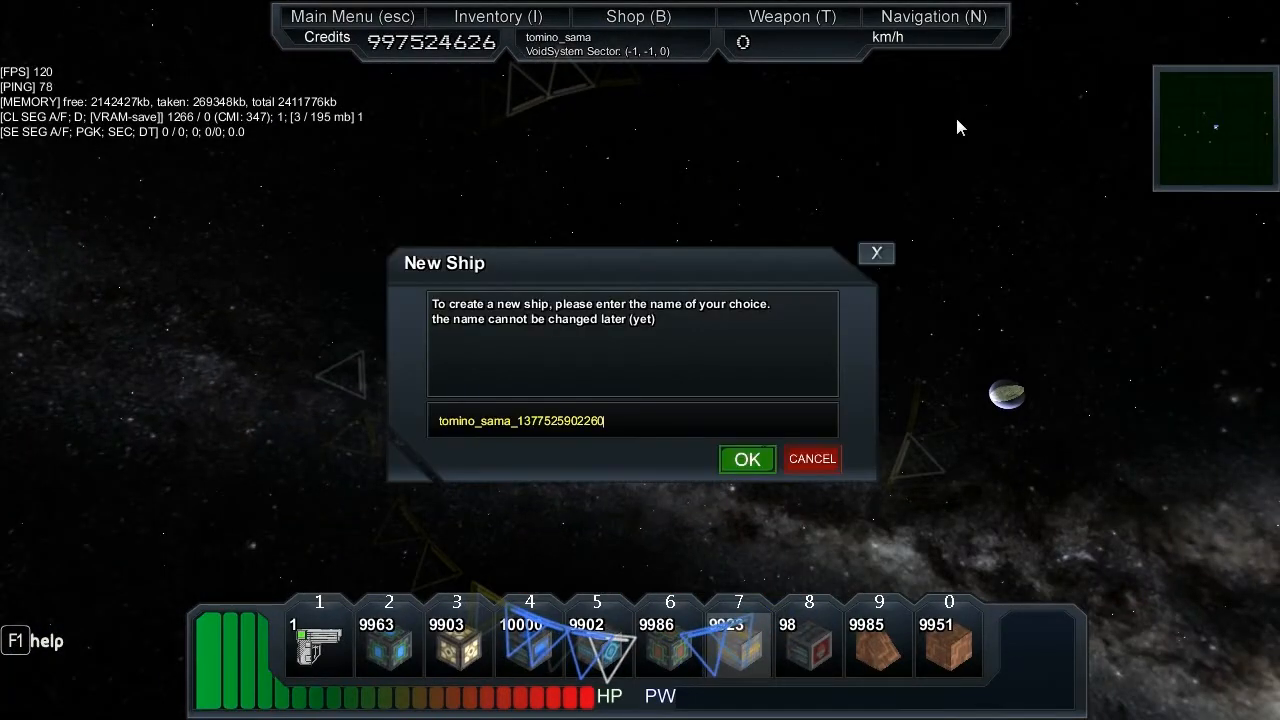
click(746, 459)
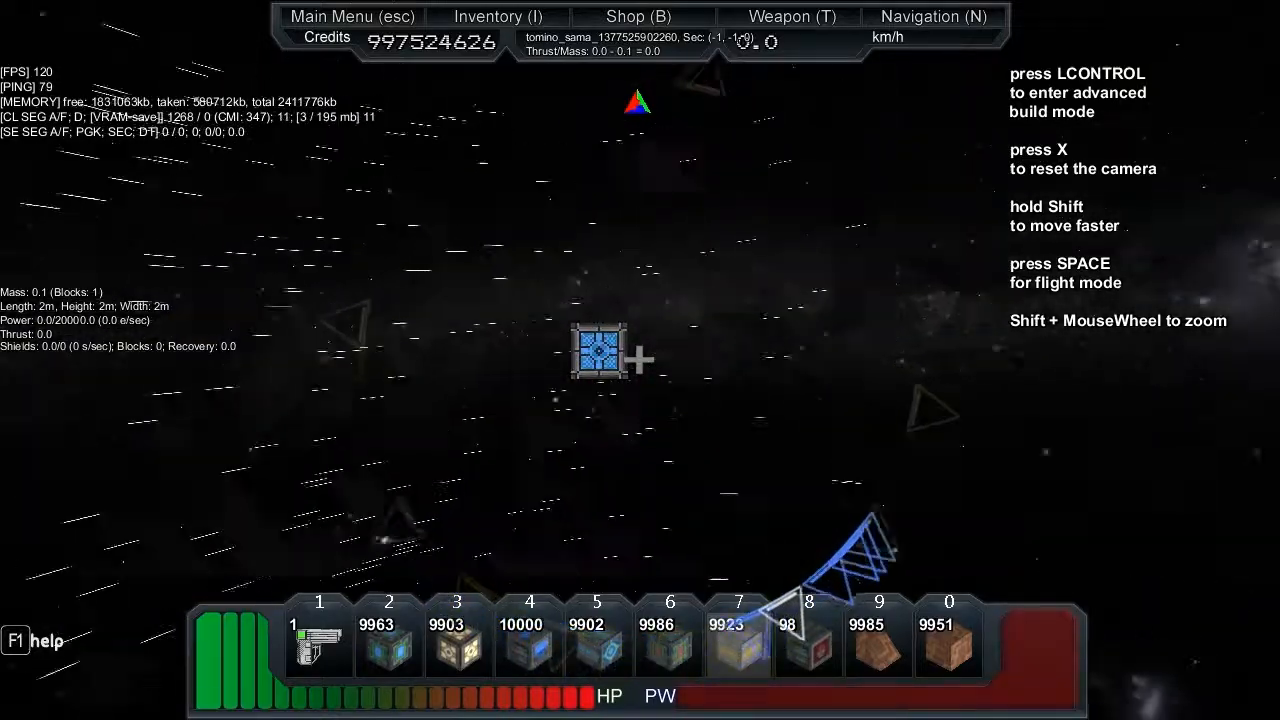
Put the single-core ship into flight mode and fly it beside the carrier.
key(space)
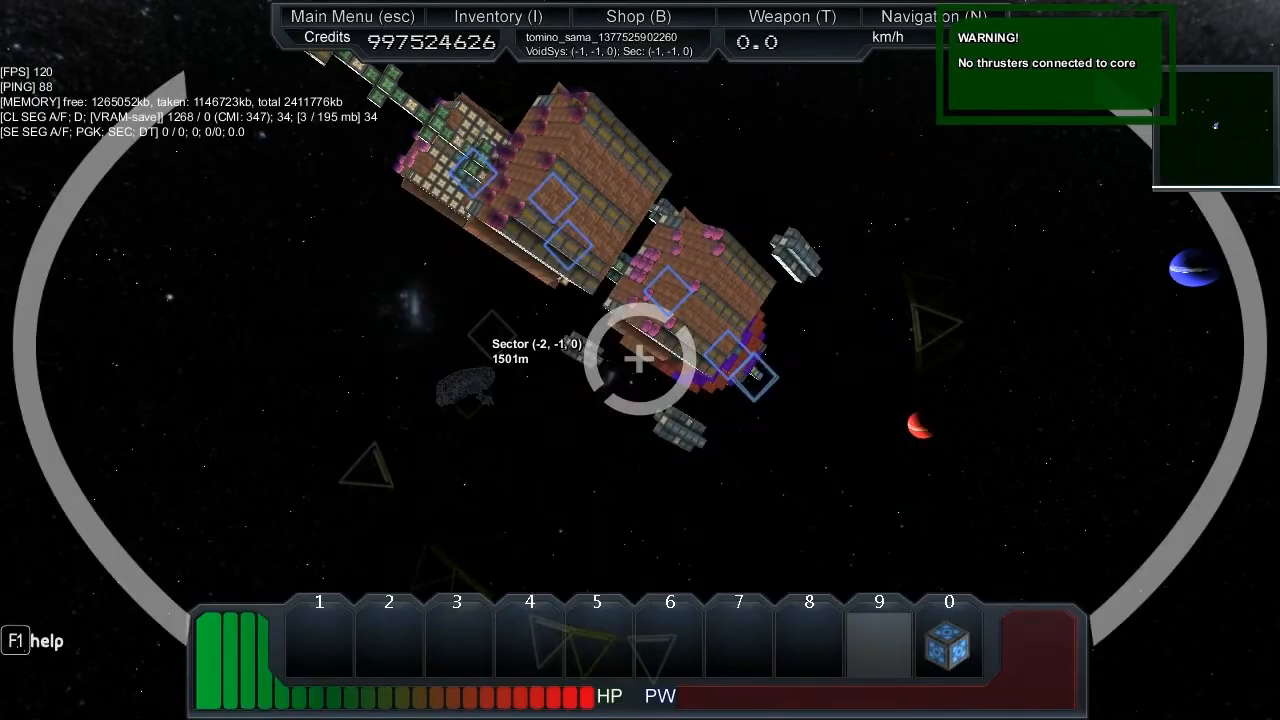
key(w)
text(/start_ship_ai)
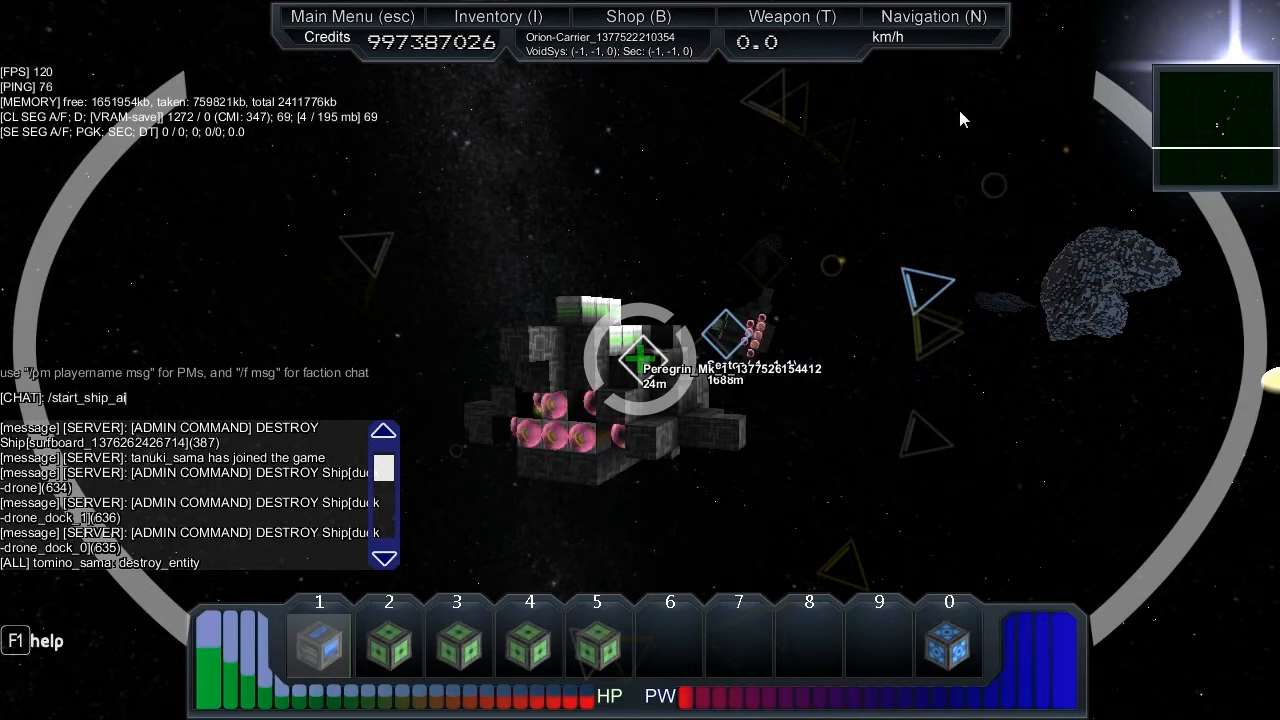
Add the argument -1 to the /start_ship_ai chat command without sending it.
text(-1)
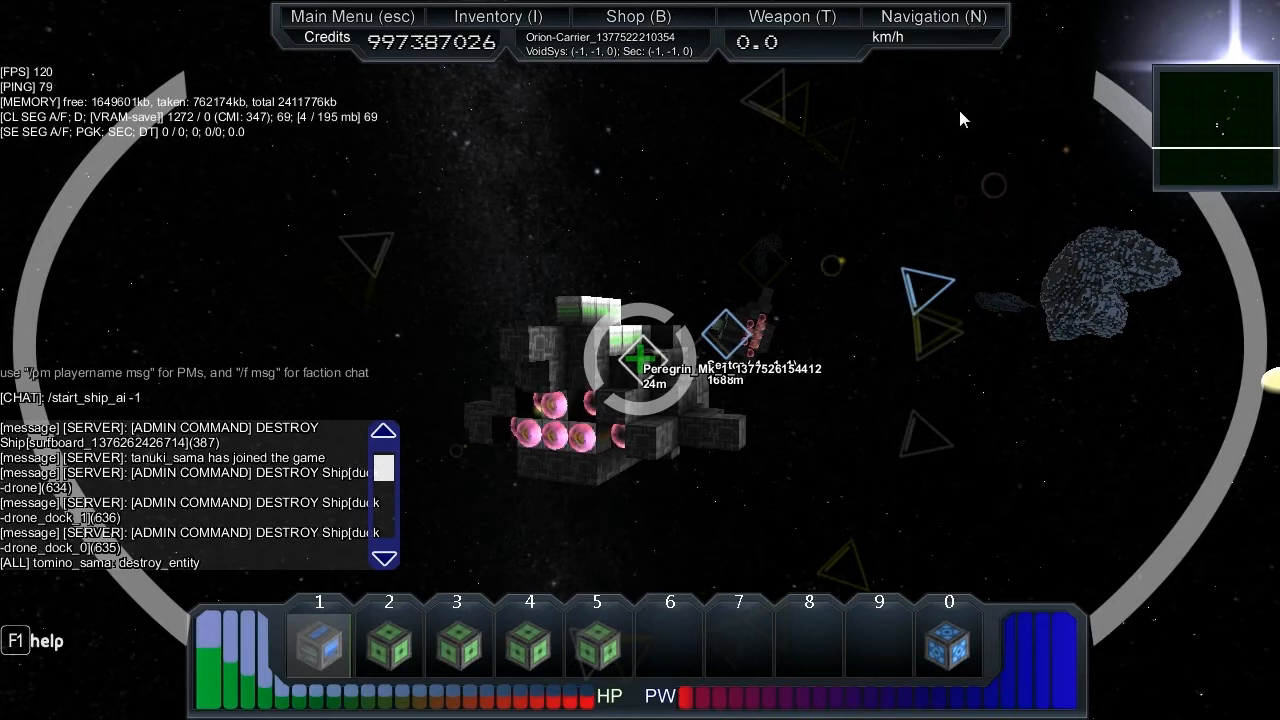